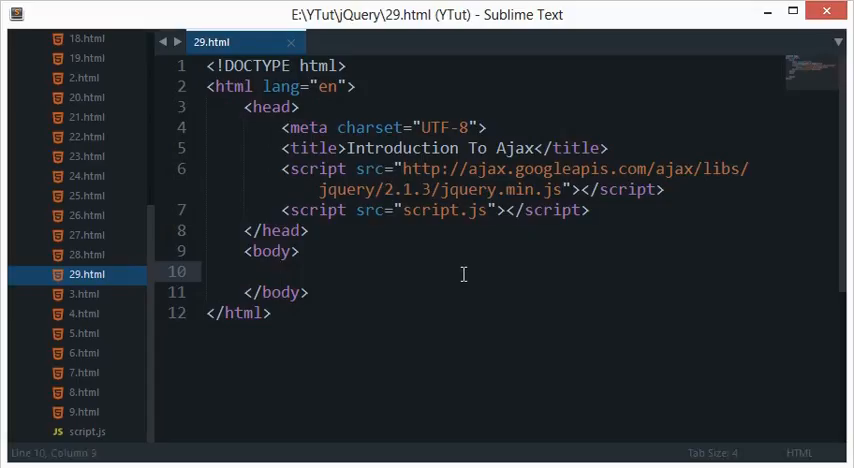
Step: Add a second blank line inside the empty body of 29.html
click(282, 271)
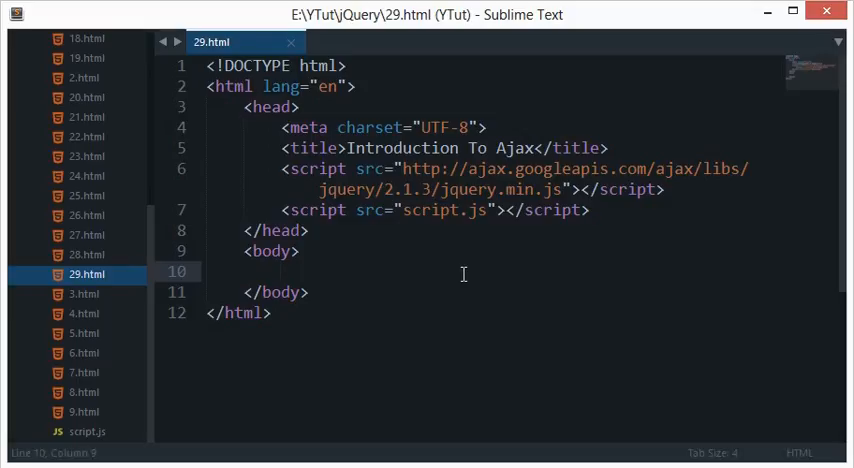
key(enter)
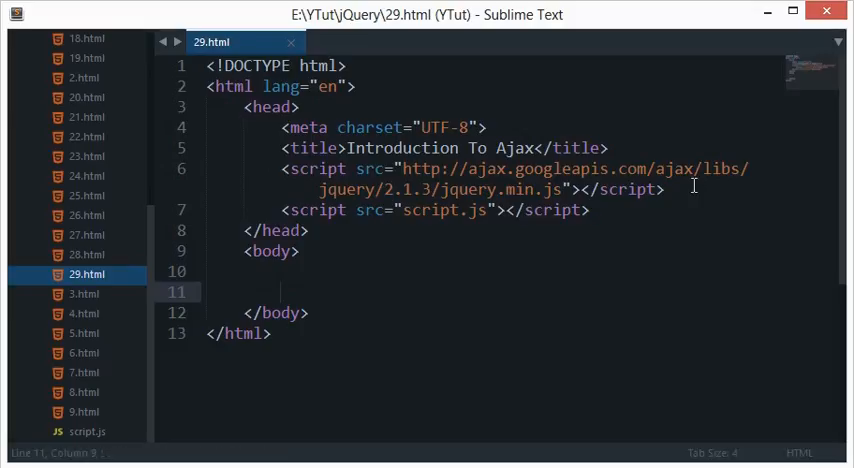
click(283, 168)
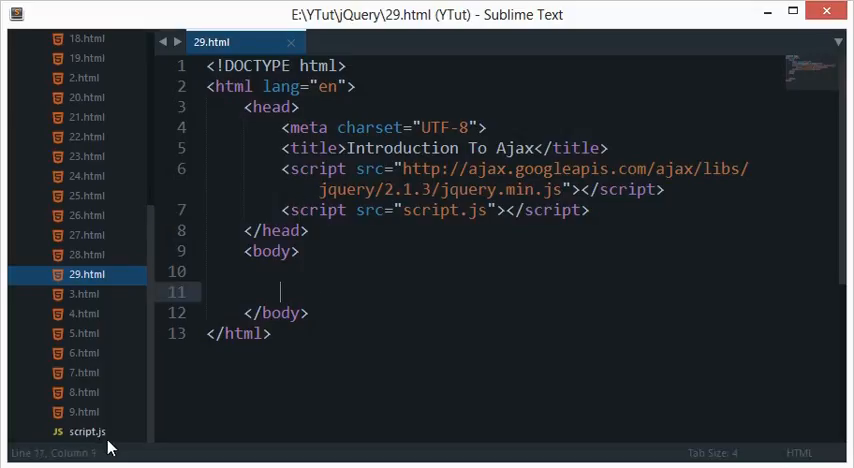
Step: Write and save an empty $(function() { }); wrapper in script.js, then start a new file
click(87, 431)
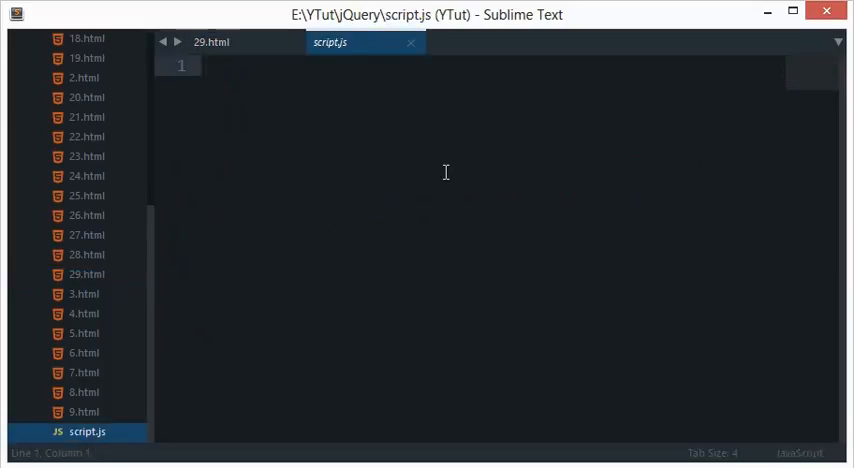
text($(function() {)
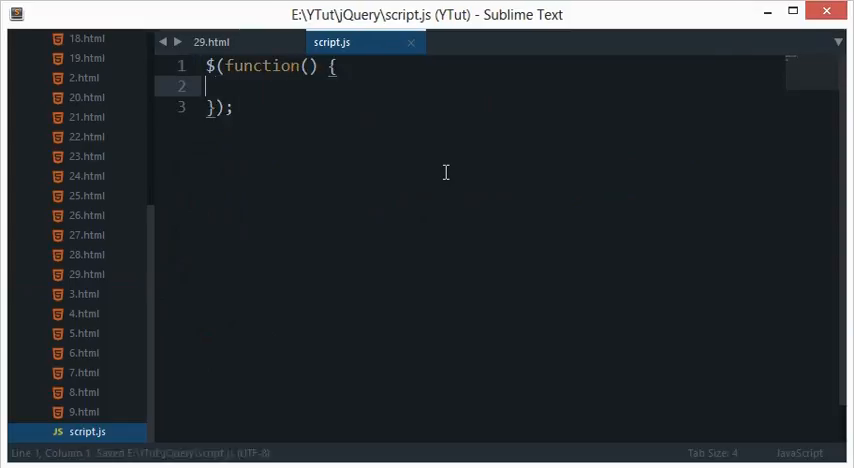
key(ctrl+a)
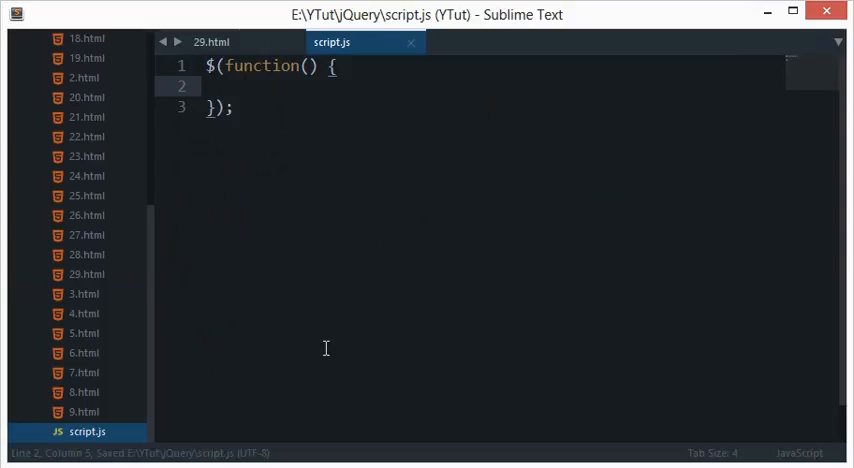
key(ctrl+n)
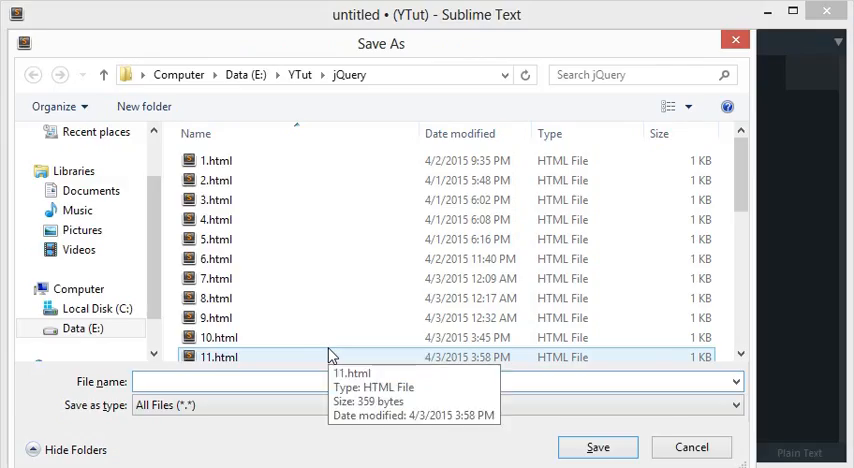
Step: Save the new file as loadme.txt containing "This is a dynamically stored text."
text(loadme.)
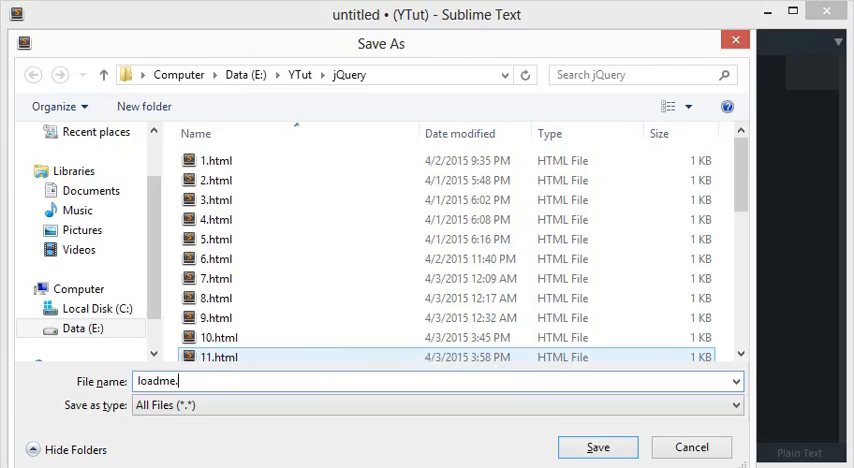
click(597, 447)
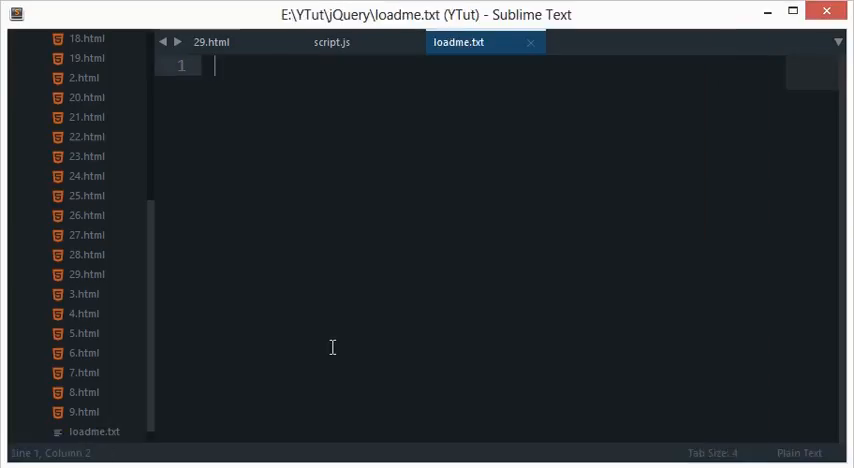
text(This is)
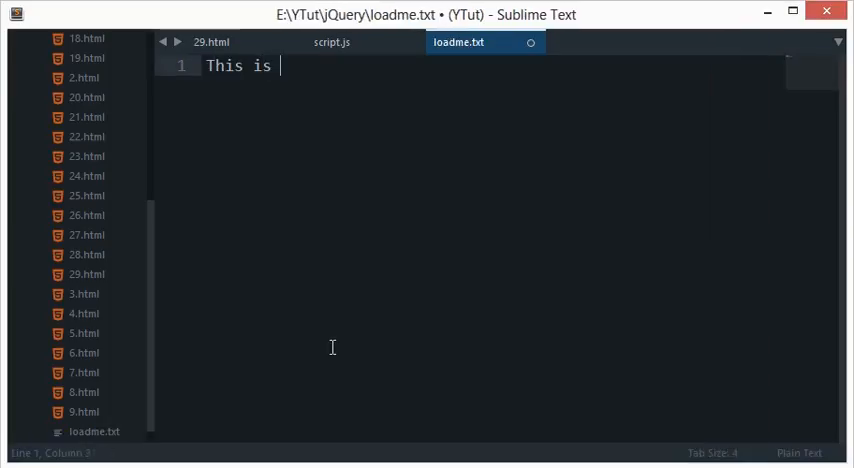
text(a dynamic)
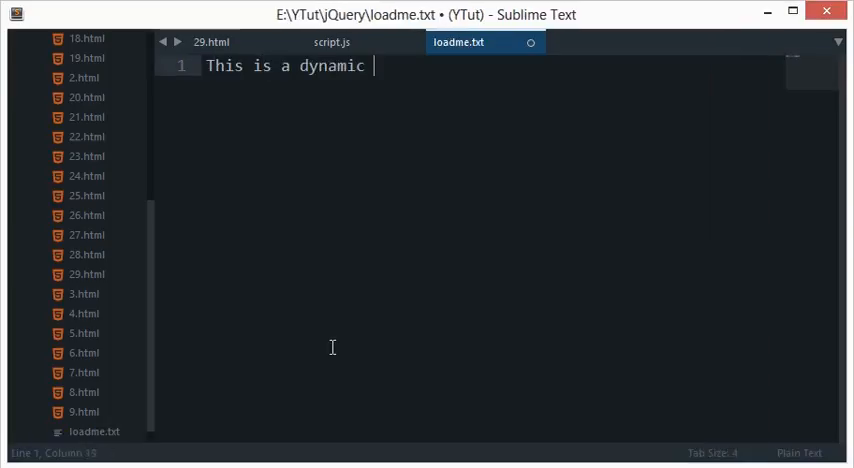
text(alluy)
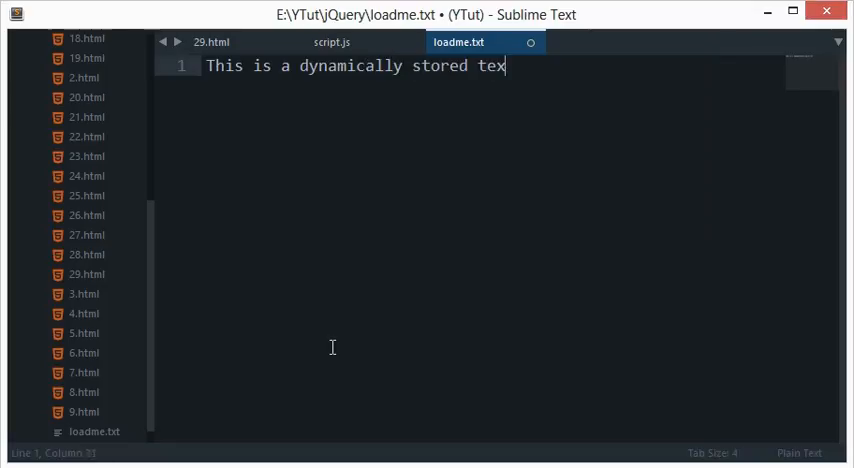
Step: Check the script.js and loadme.txt tabs, then begin typing $() in script.js
click(338, 42)
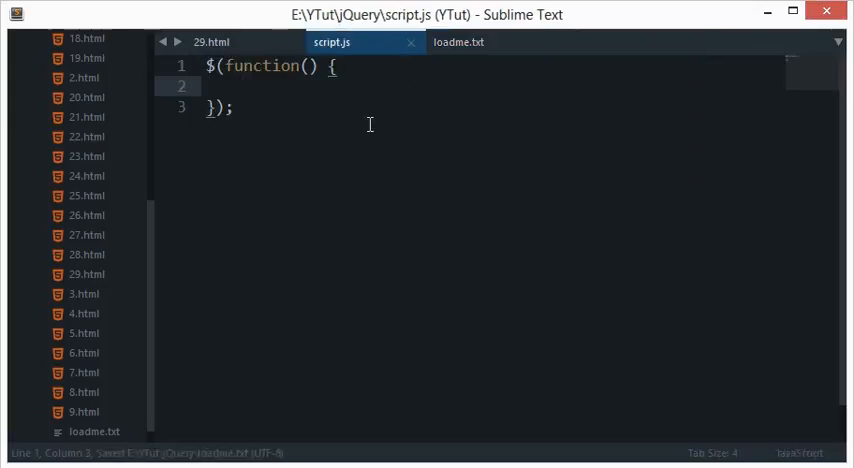
click(461, 42)
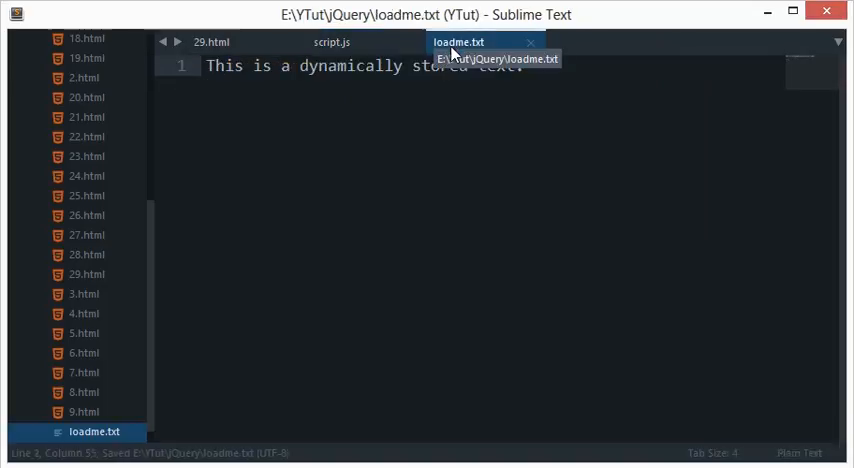
click(334, 41)
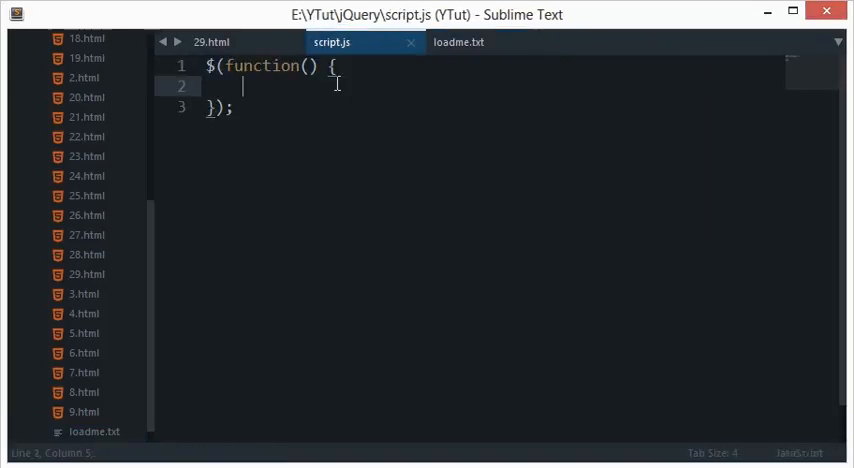
text($())
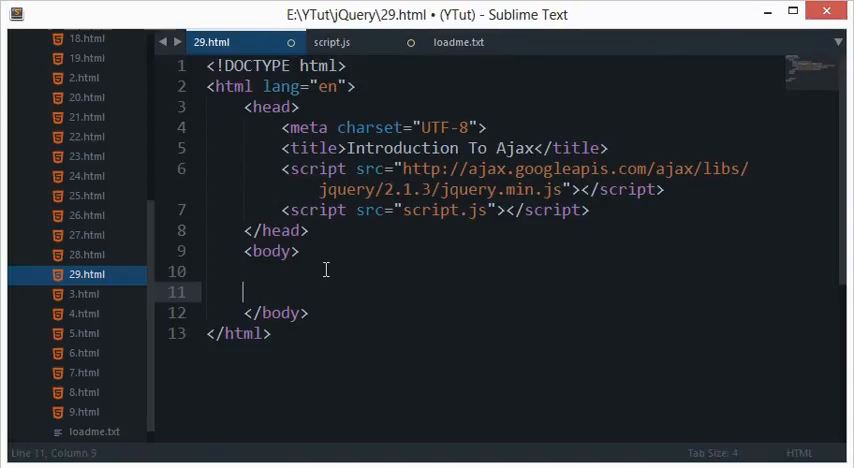
Step: Type <div id="myDiv"></div> into the body of 29.html and save
text(<div id=)
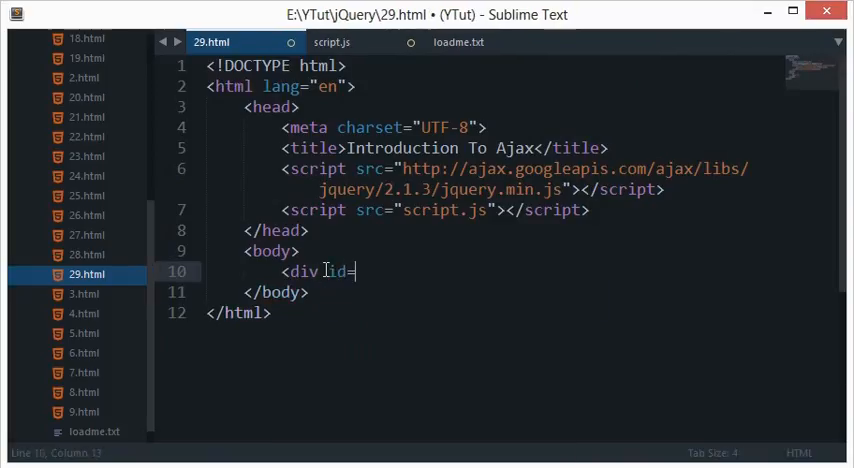
text("")
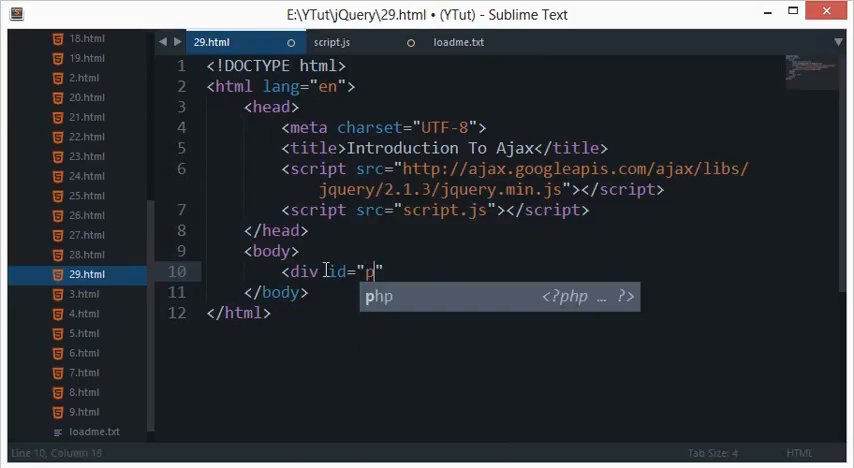
text(myDiv)
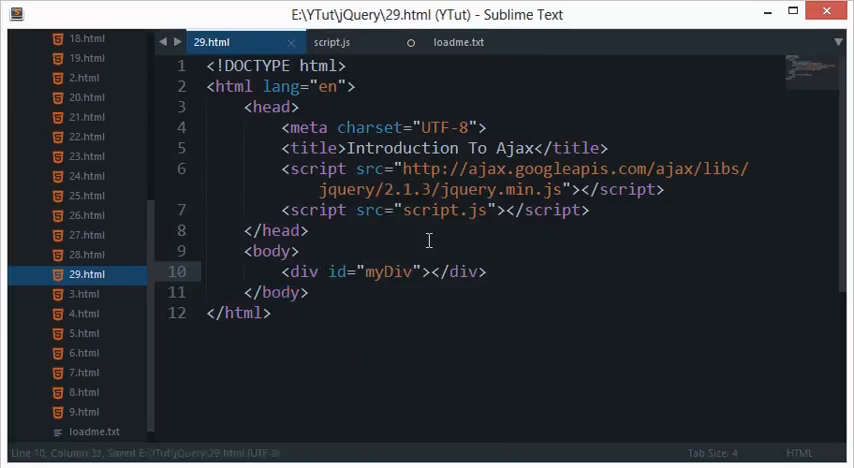
Step: Add $('#myDiv').load('loadme.txt'); inside script.js's ready function and save
click(333, 42)
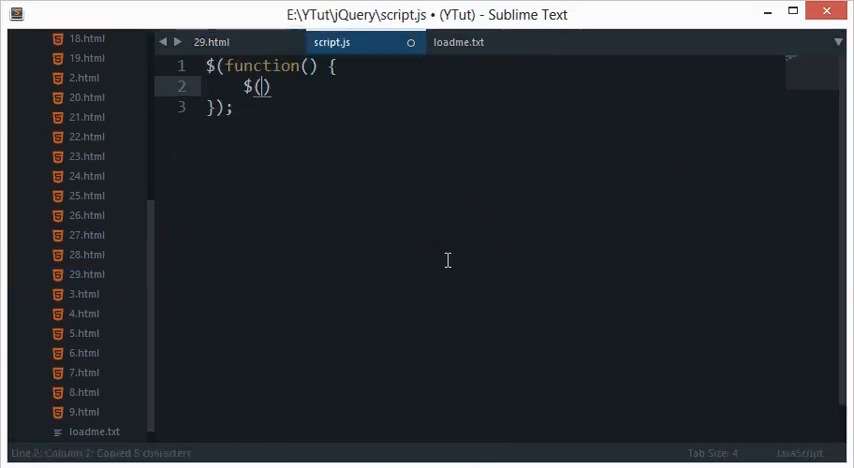
text('#myDiv')
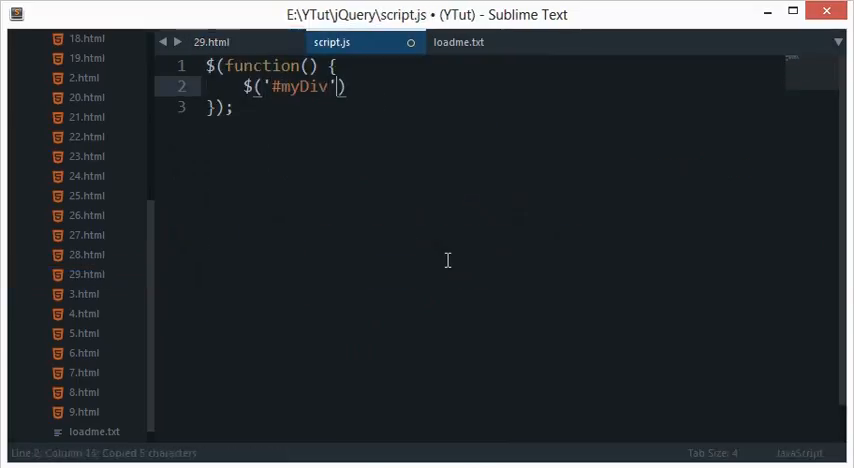
text(.)
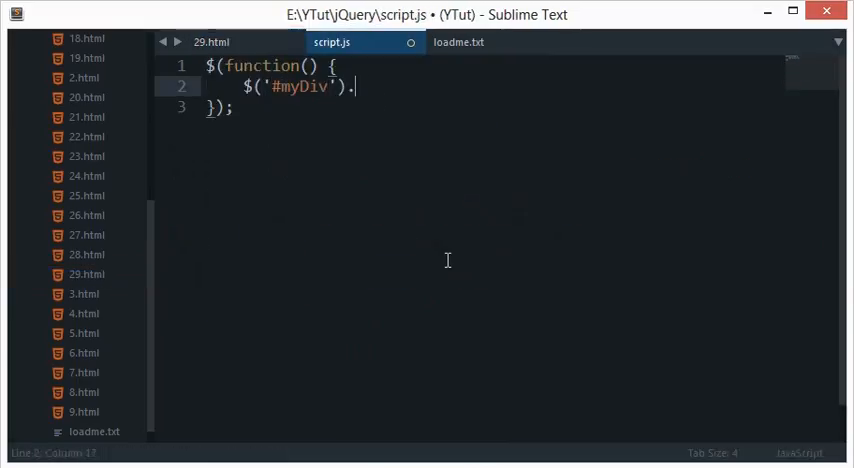
text(load('lo')
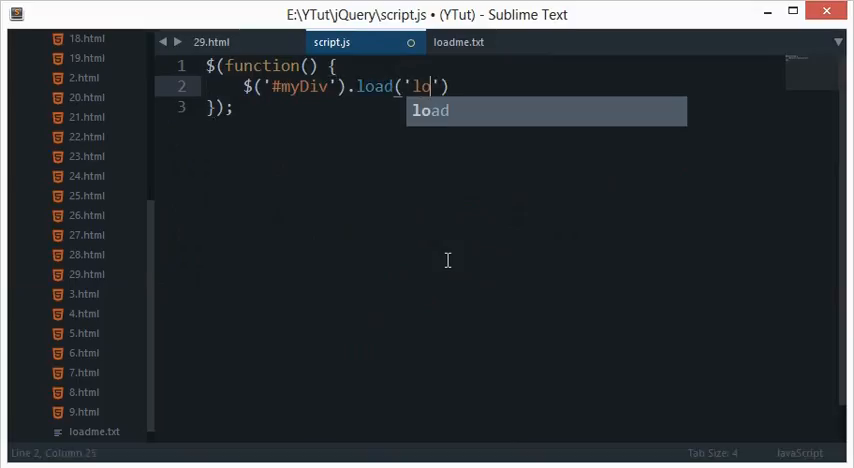
text(adme.txt');)
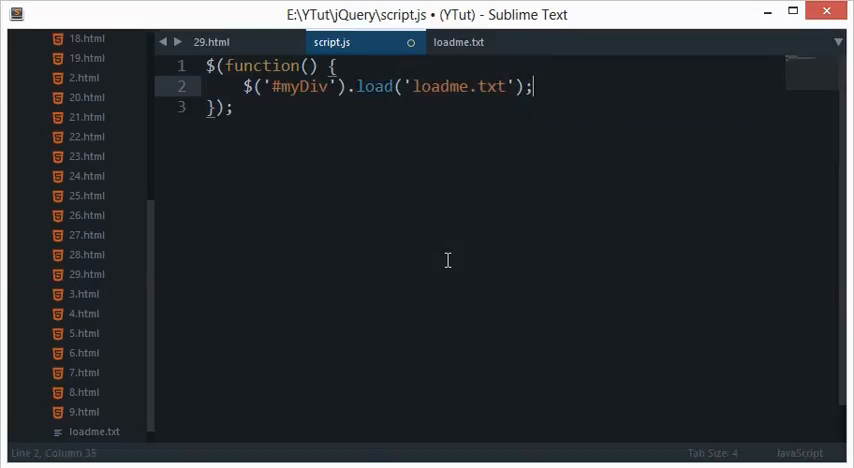
key(ctrl+s)
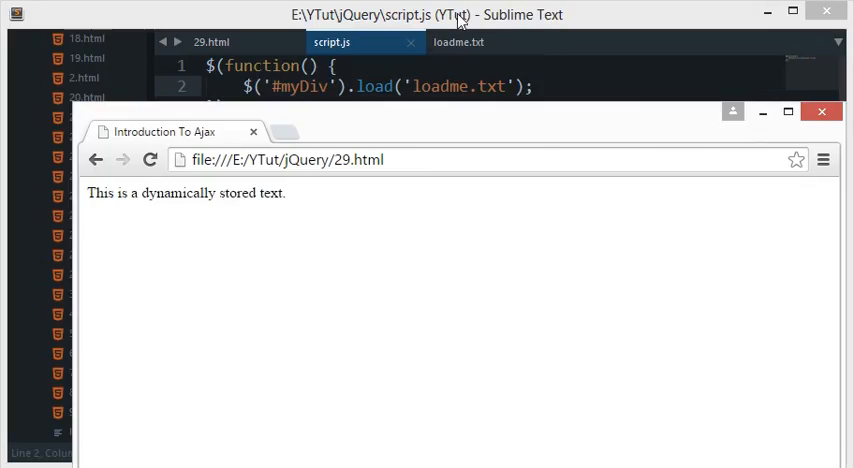
mouse_move(456, 59)
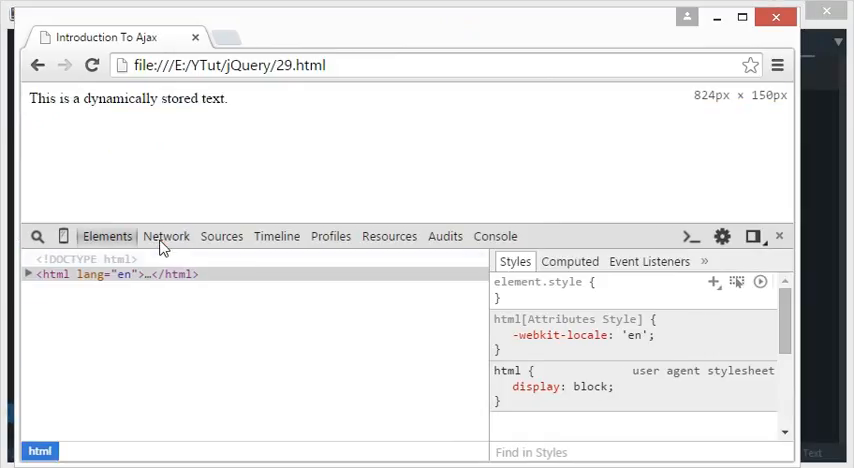
Step: Inspect the loadme.txt XHR and its file:///E:/YTut/jQuery/loadme.txt URL in DevTools Network
click(166, 236)
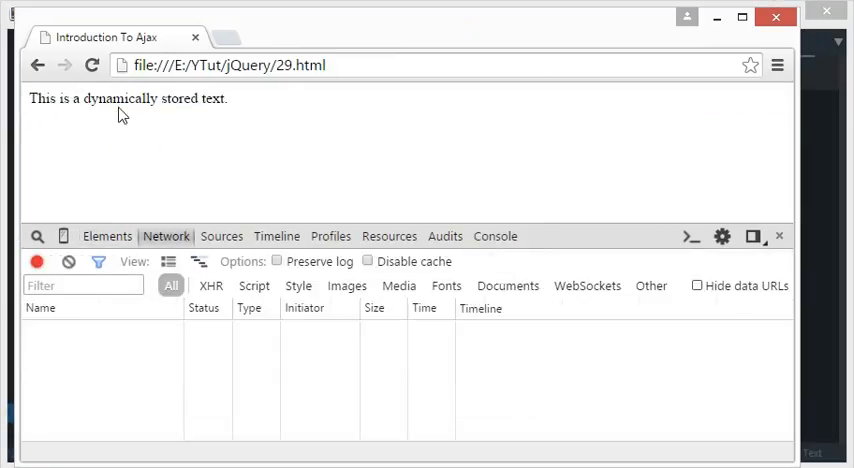
click(91, 65)
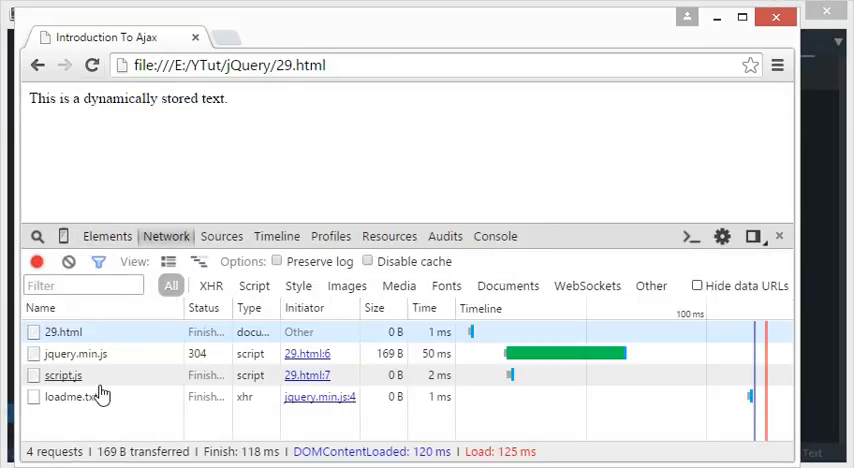
click(71, 396)
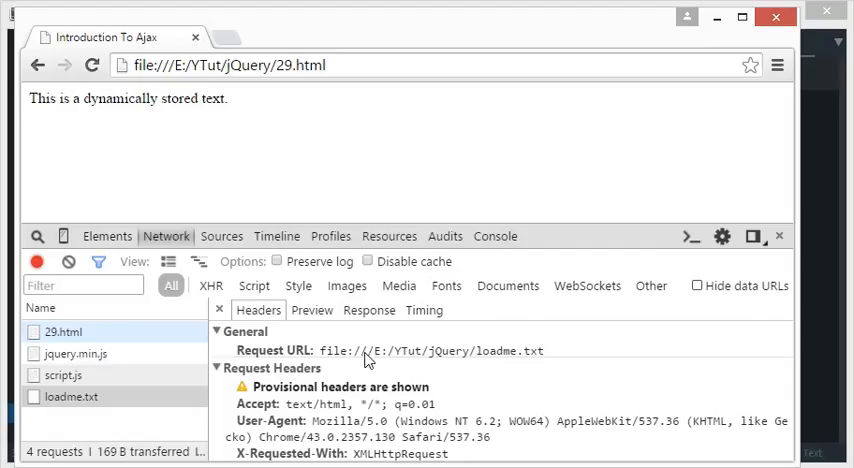
double_click(334, 350)
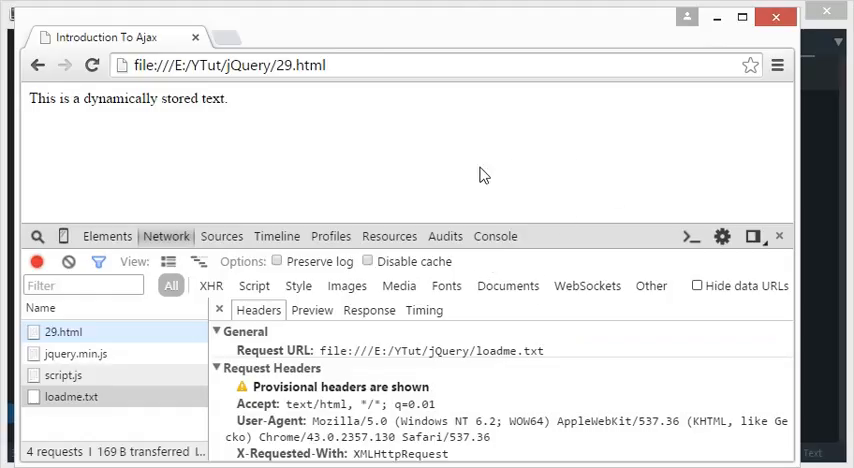
click(495, 236)
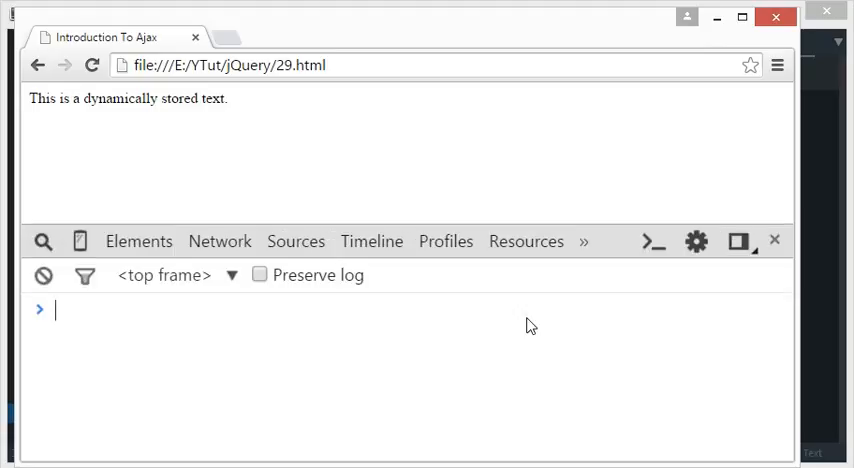
Step: Note "load documents from file protocol in chrome" in the console, then reopen loadme.txt headers
text(load document)
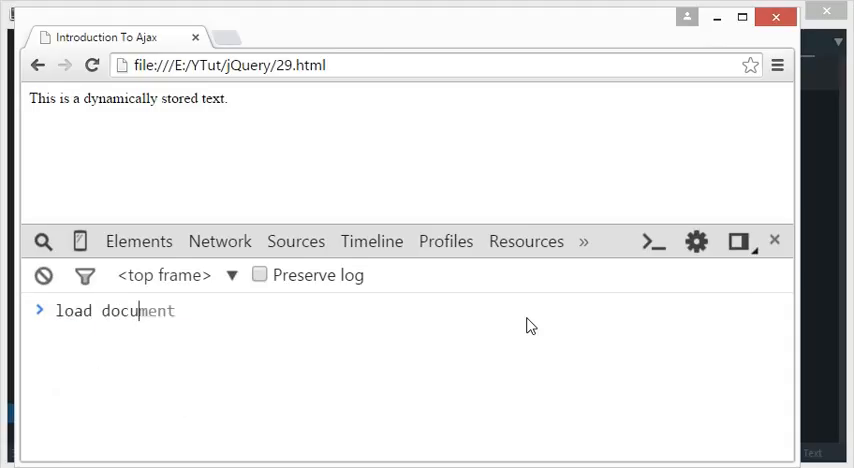
text(s from file)
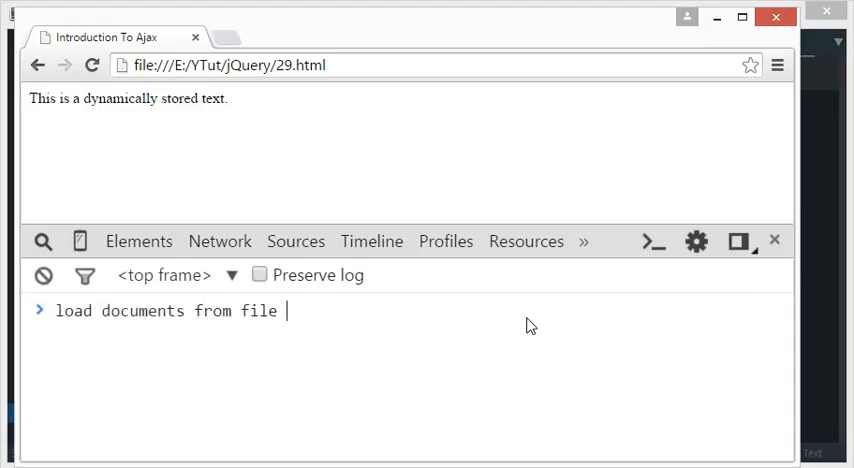
text(protocol in)
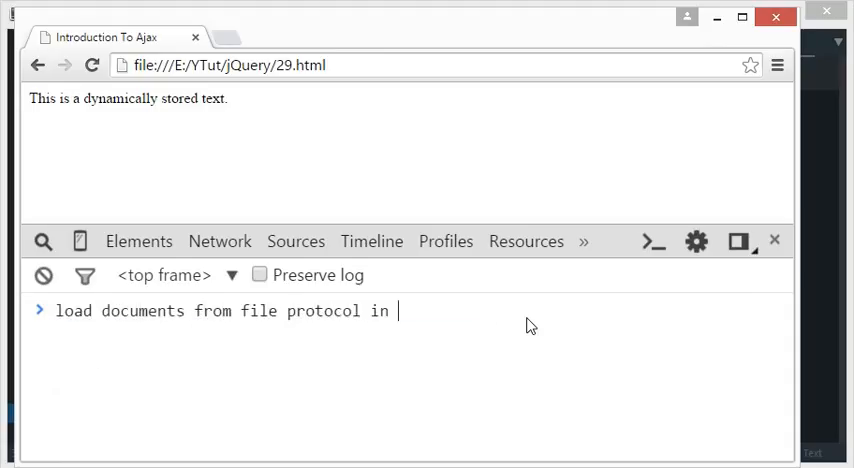
text(chrome)
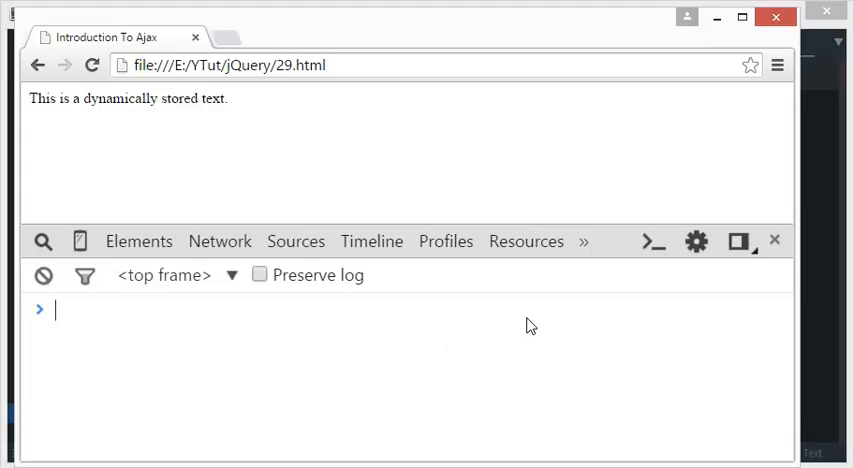
click(219, 241)
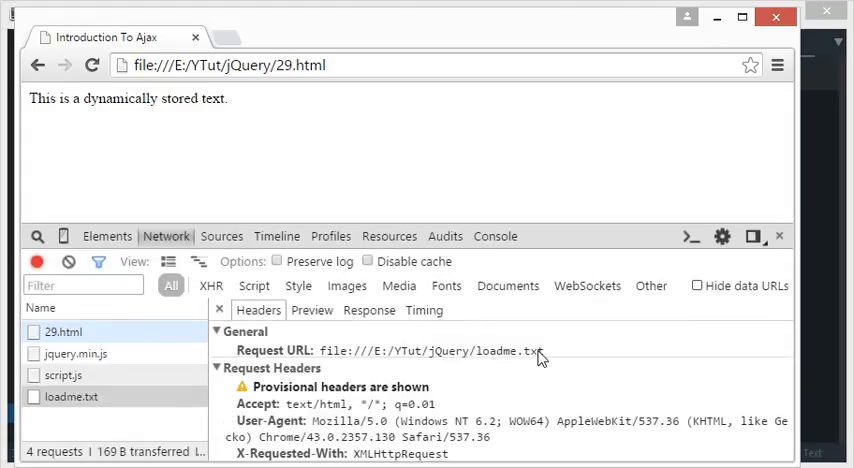
mouse_move(390, 230)
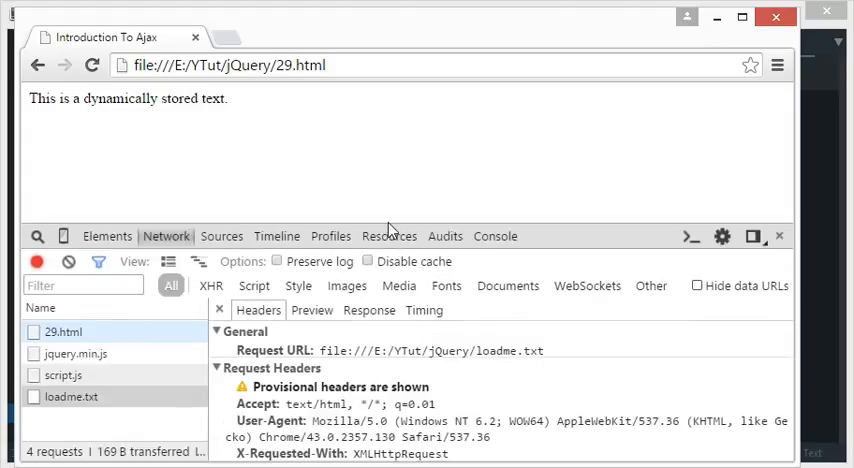
mouse_move(393, 46)
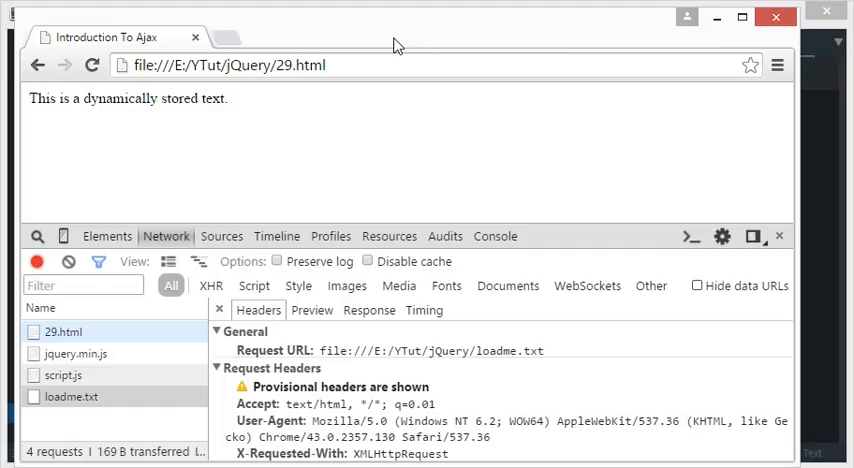
Step: Highlight the page's file:///E:/YTut/jQuery/29.html address in Chrome, then deselect it
click(228, 65)
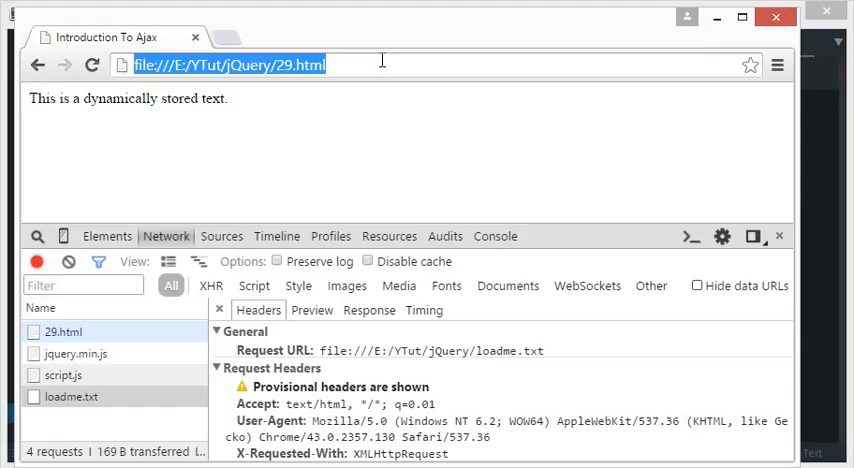
mouse_move(822, 148)
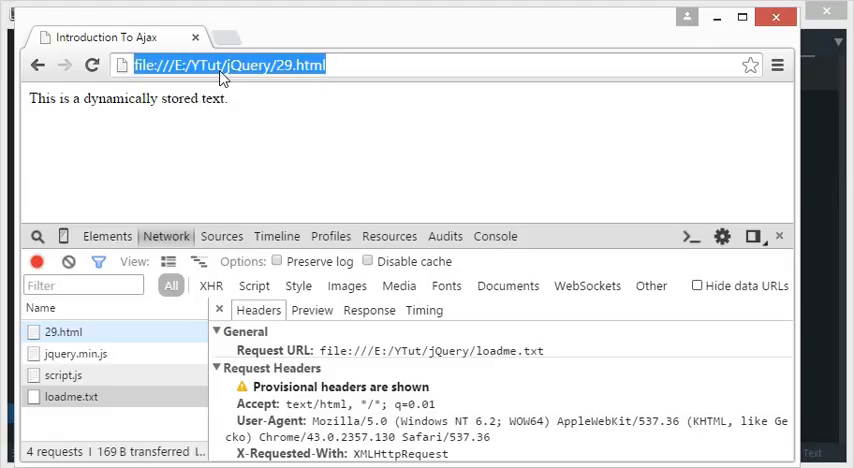
click(213, 125)
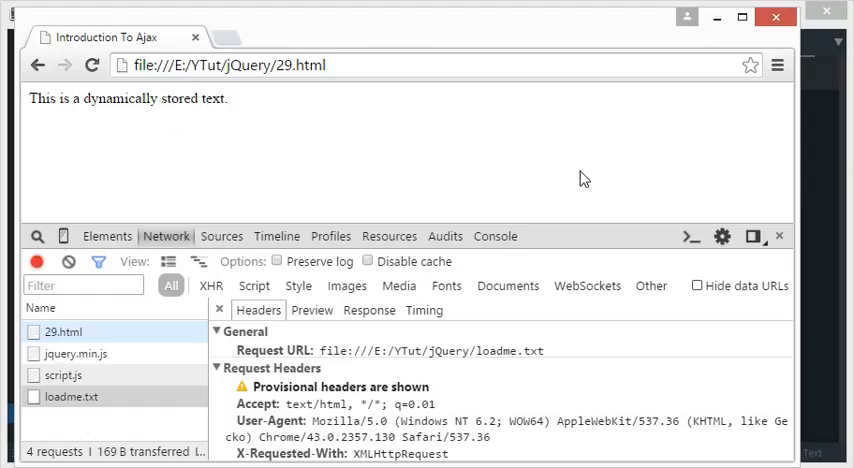
mouse_move(766, 198)
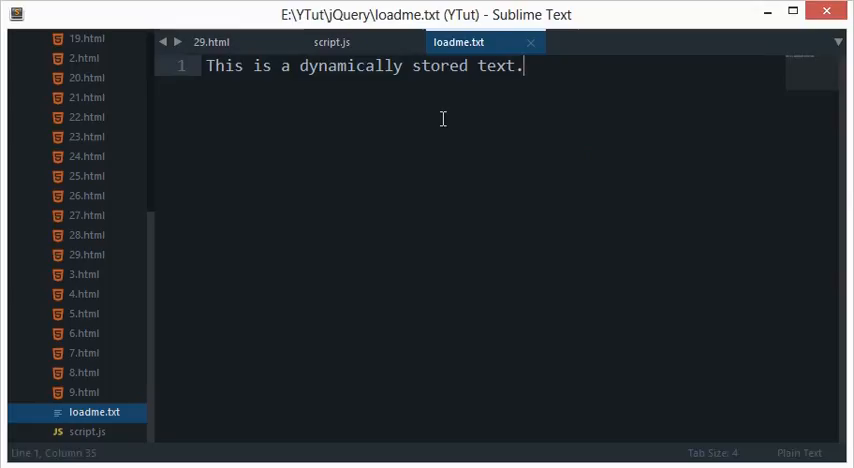
Step: Review the script.js code, 29.html markup and loadme.txt contents
click(332, 42)
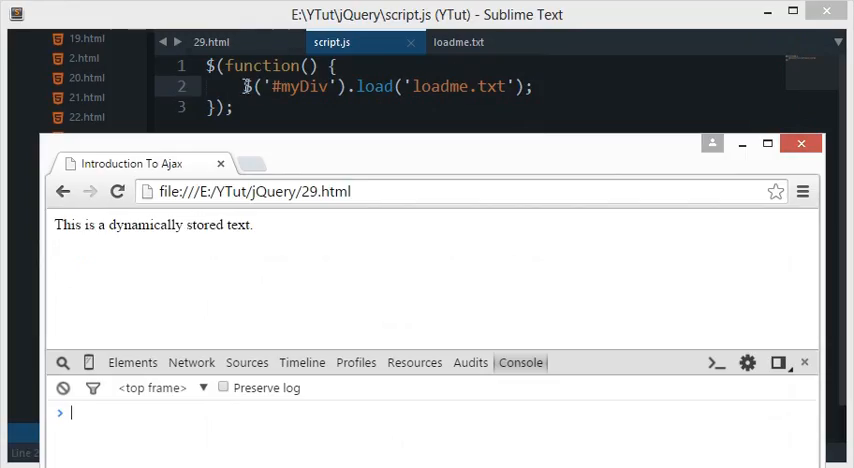
click(801, 143)
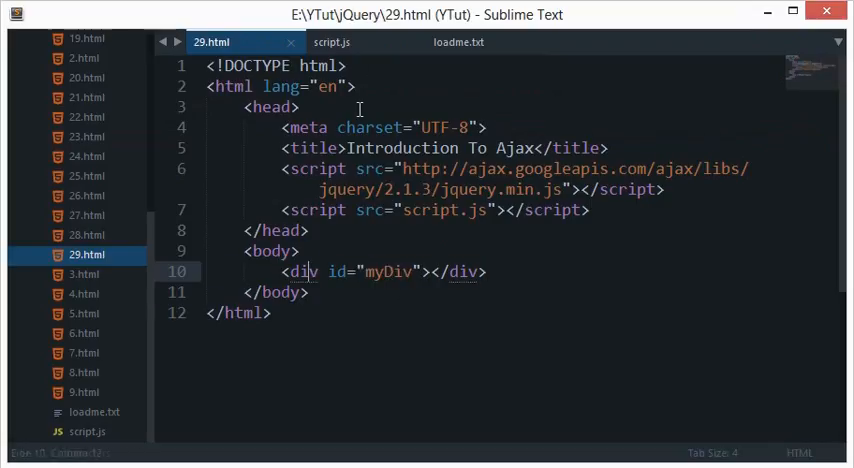
click(333, 41)
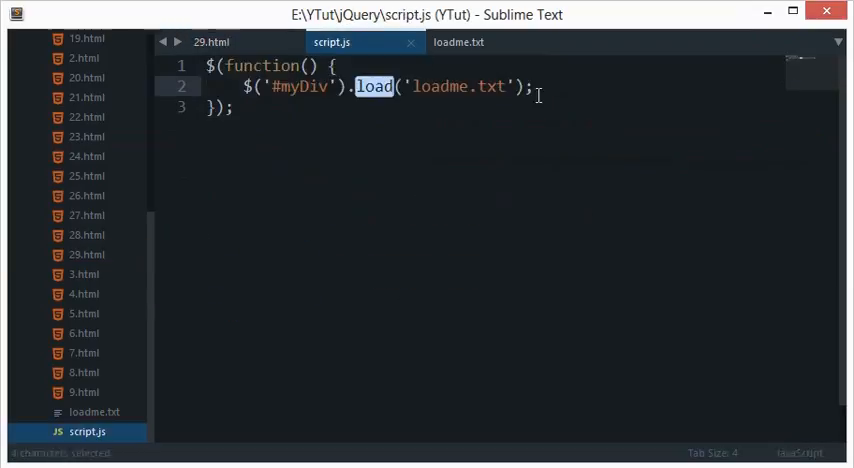
double_click(442, 86)
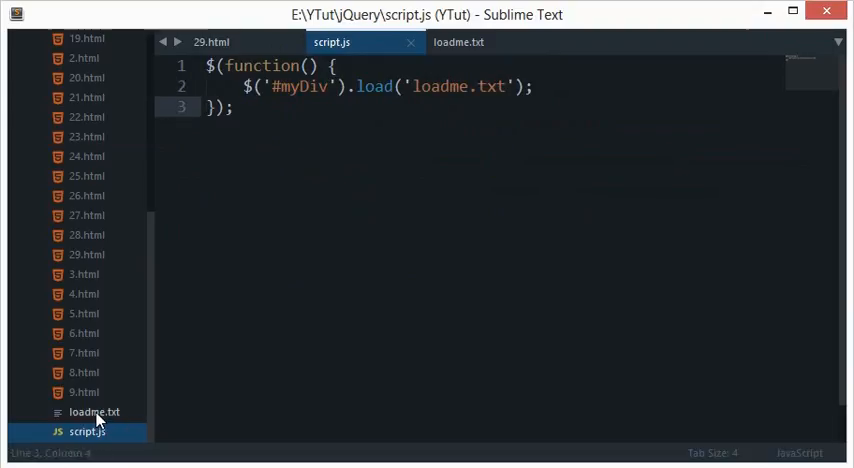
click(95, 412)
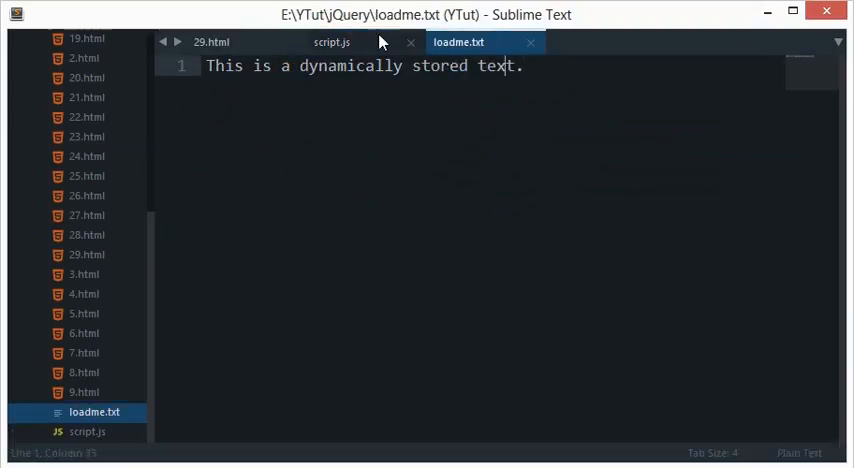
Step: Try a file:// path in script.js's load call, leaving the statement unchanged
click(331, 42)
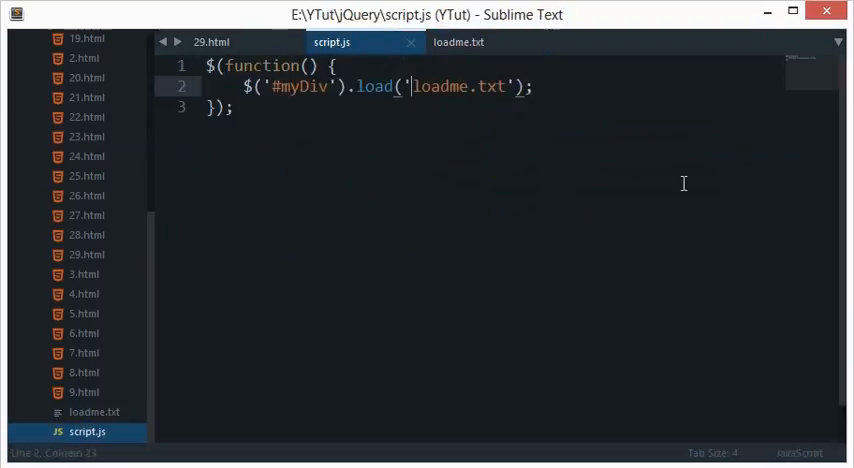
text(file://.)
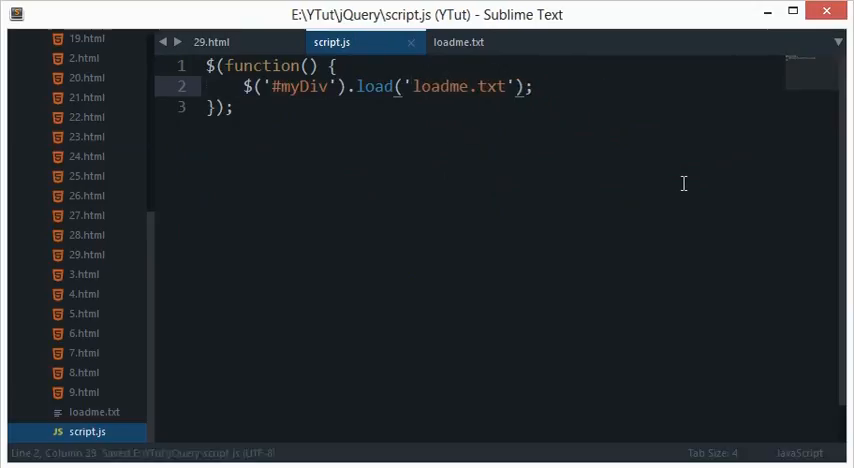
double_click(487, 86)
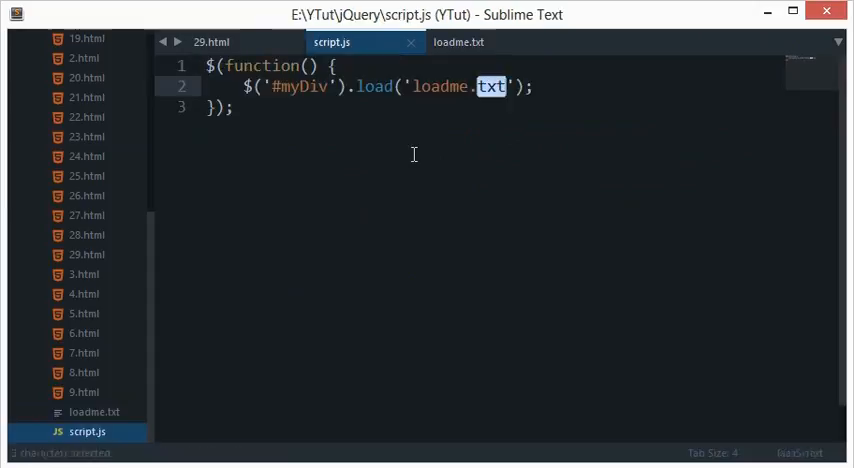
triple_click(388, 86)
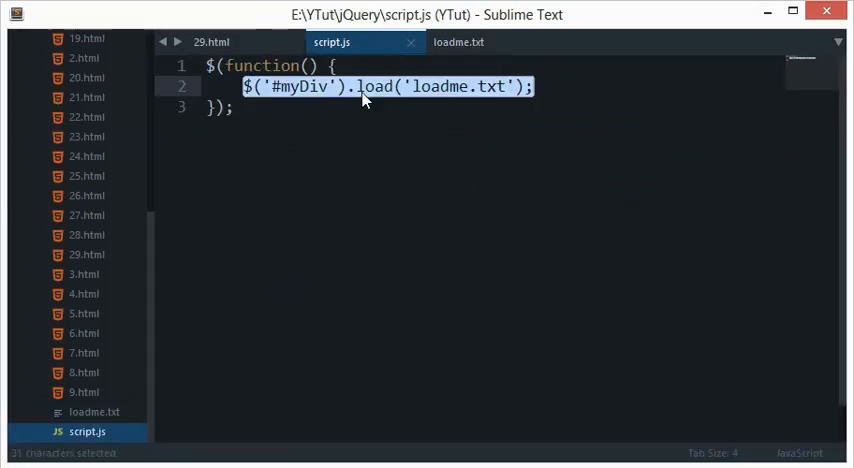
double_click(373, 86)
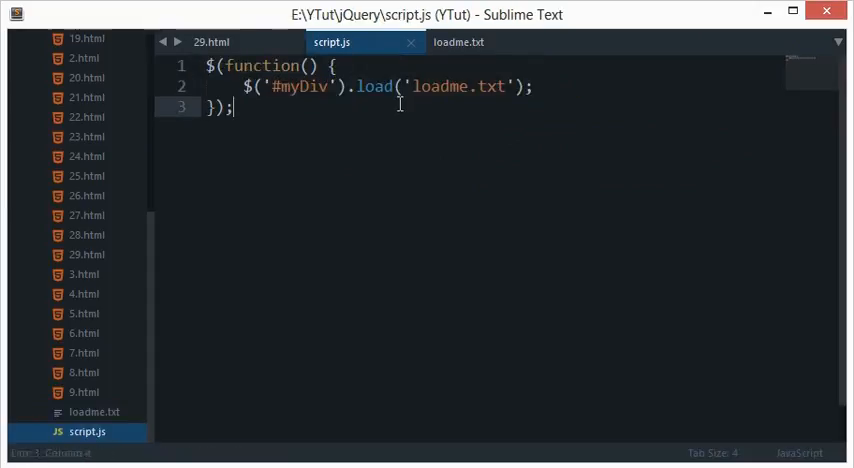
double_click(374, 86)
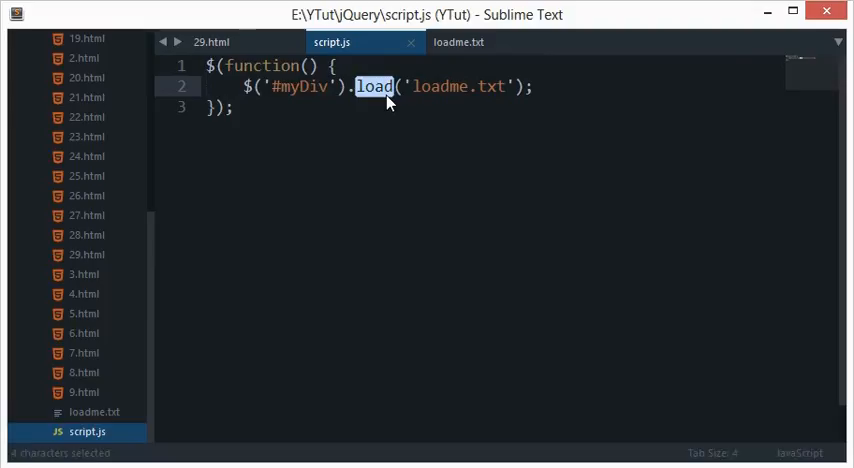
click(232, 106)
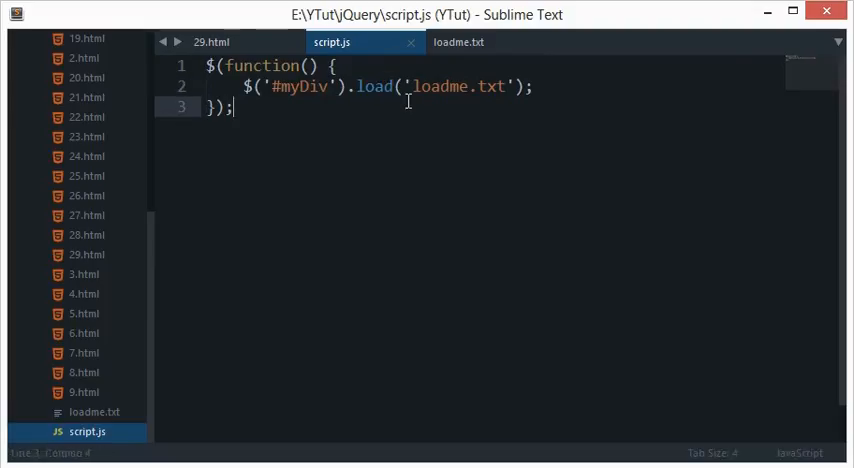